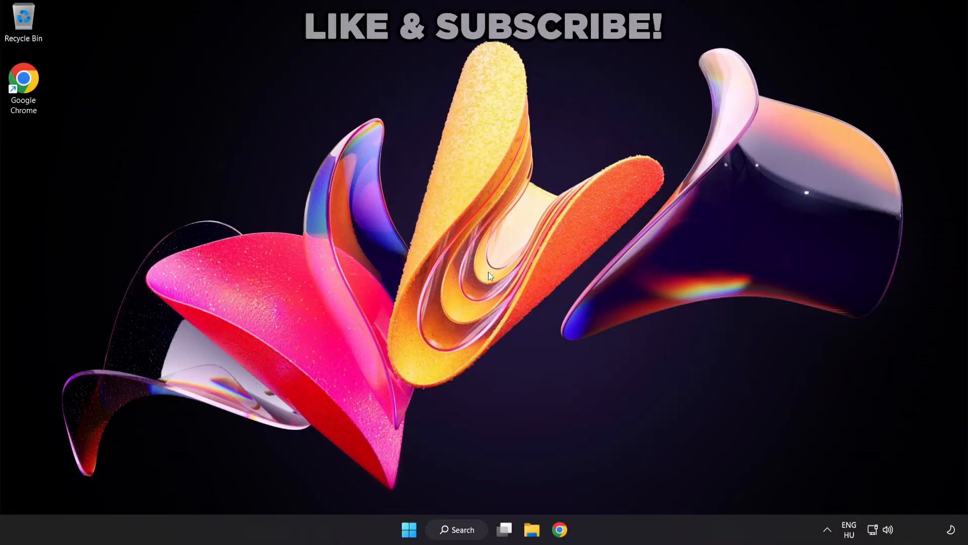
pyautogui.moveTo(545, 372)
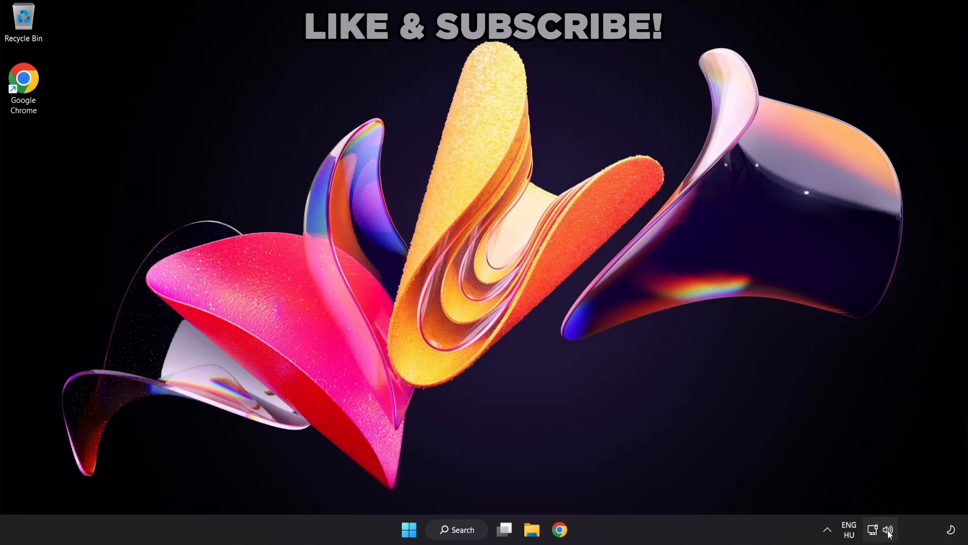
# Step: Reset sound devices and app volumes to defaults in the volume mixer, then close Settings
pyautogui.click(888, 530)
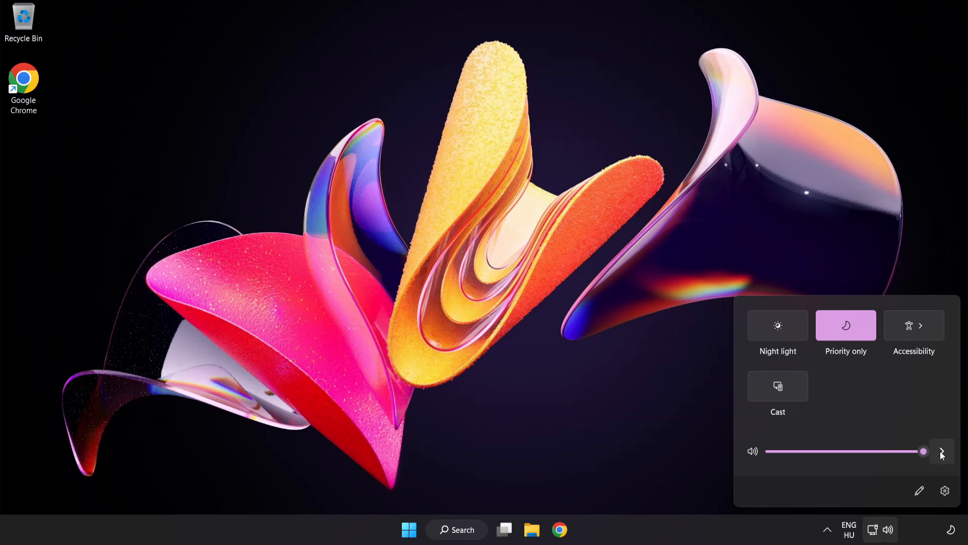
pyautogui.click(942, 451)
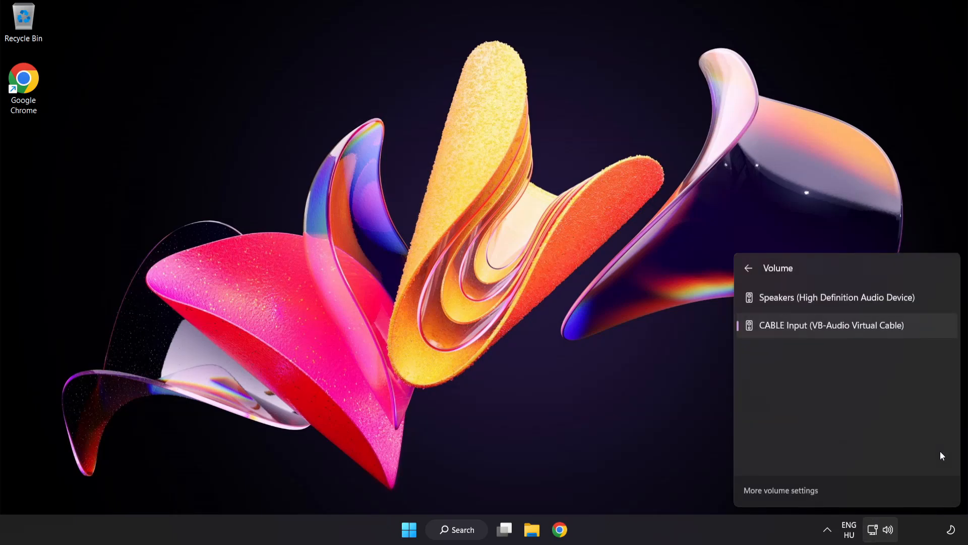
pyautogui.moveTo(778, 358)
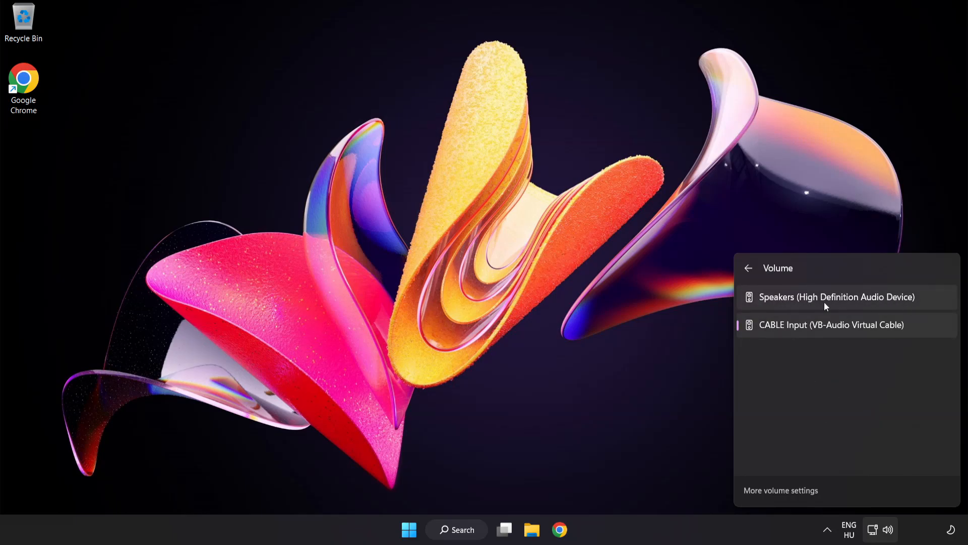
pyautogui.moveTo(927, 305)
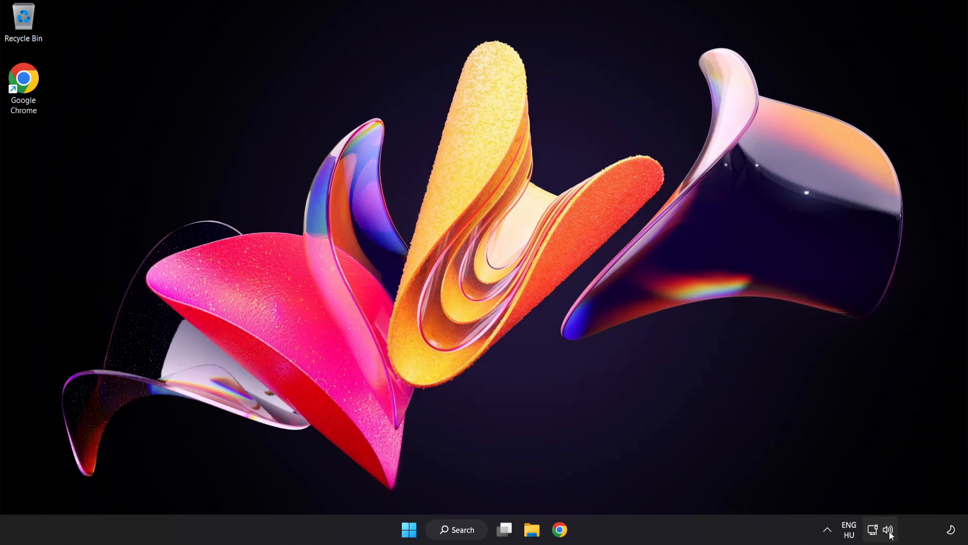
pyautogui.rightClick(889, 530)
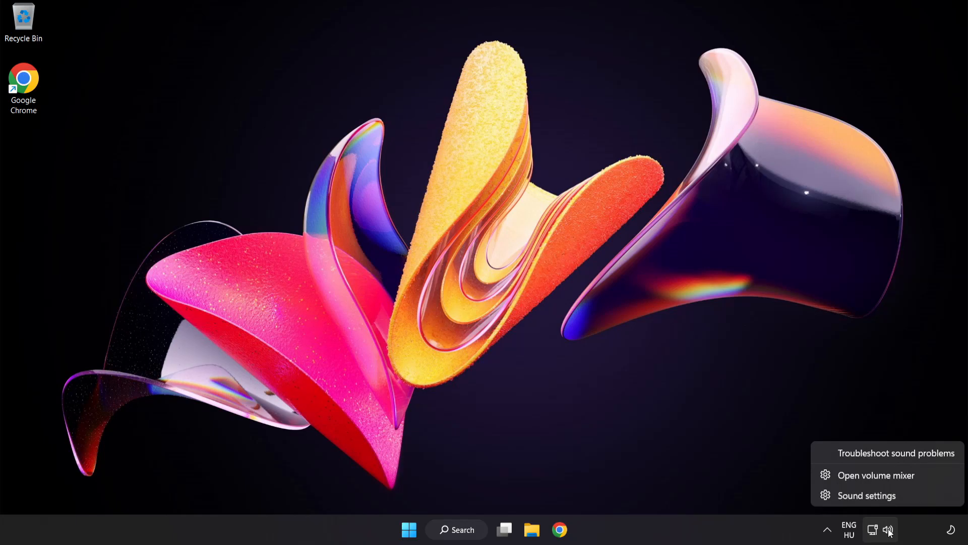
pyautogui.moveTo(875, 475)
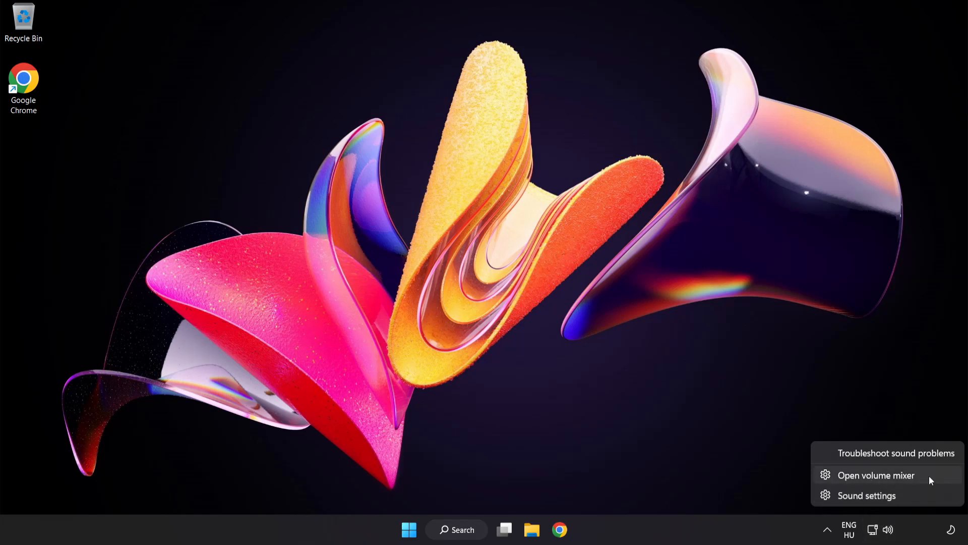
pyautogui.click(875, 475)
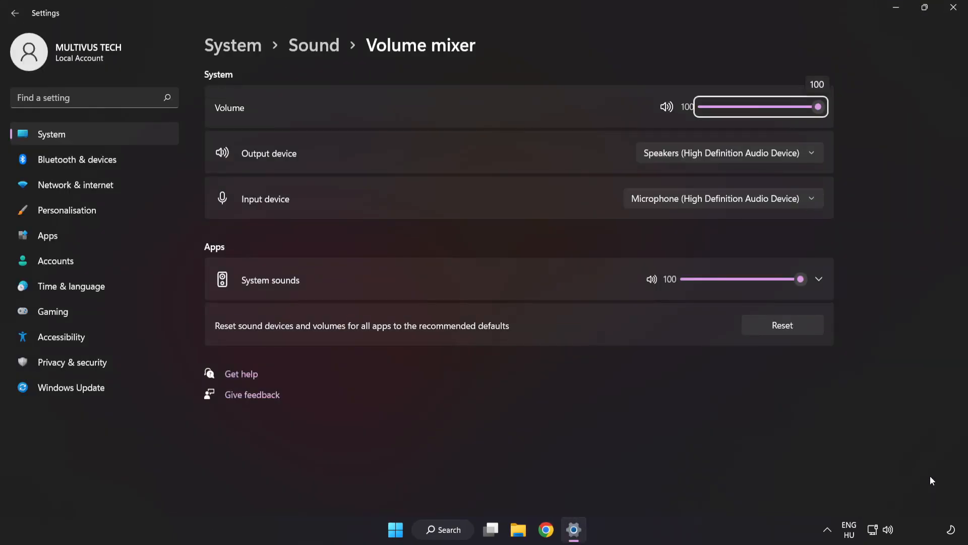
pyautogui.moveTo(228, 336)
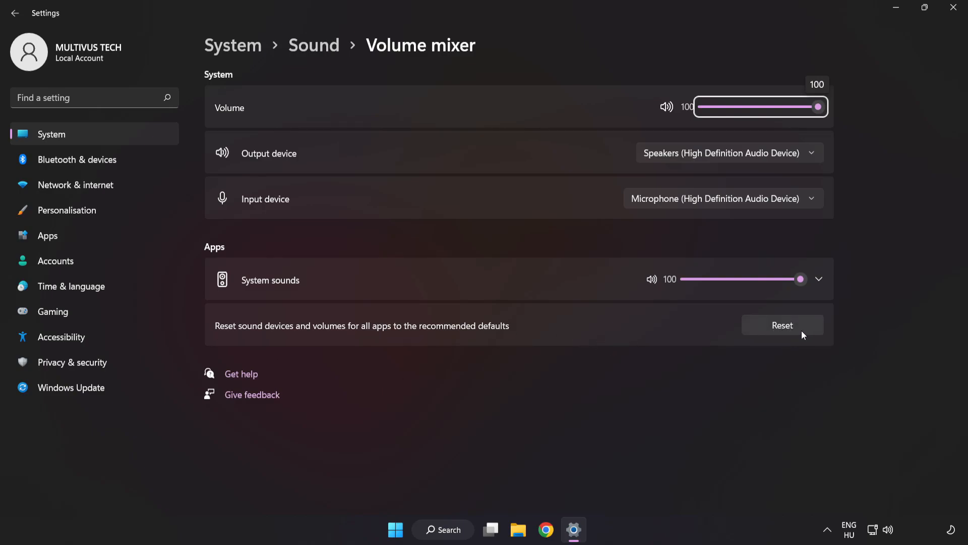
pyautogui.click(783, 325)
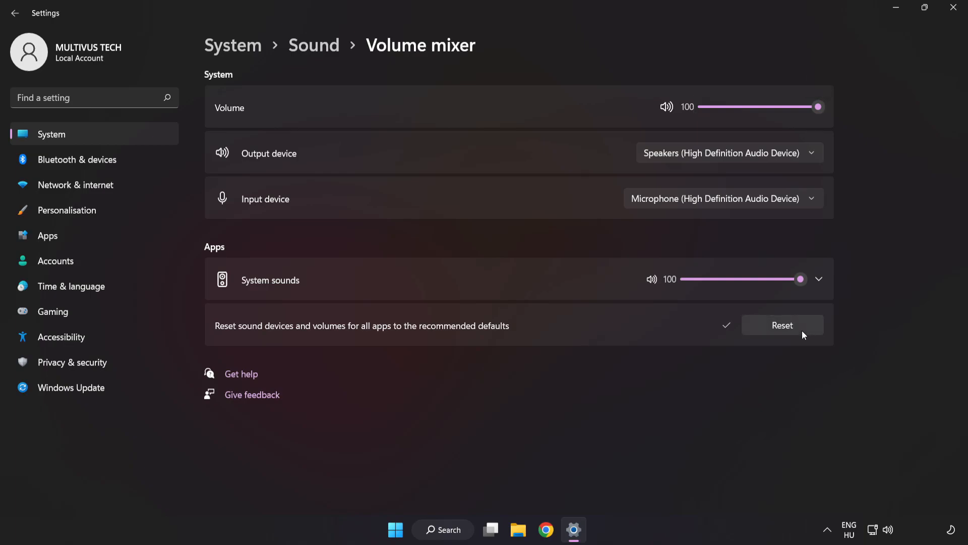
pyautogui.moveTo(789, 63)
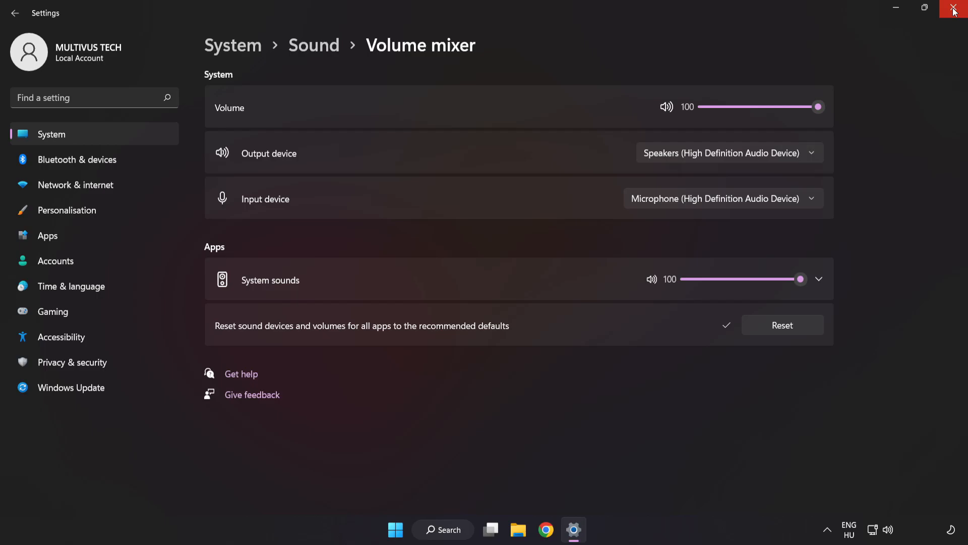
pyautogui.click(954, 9)
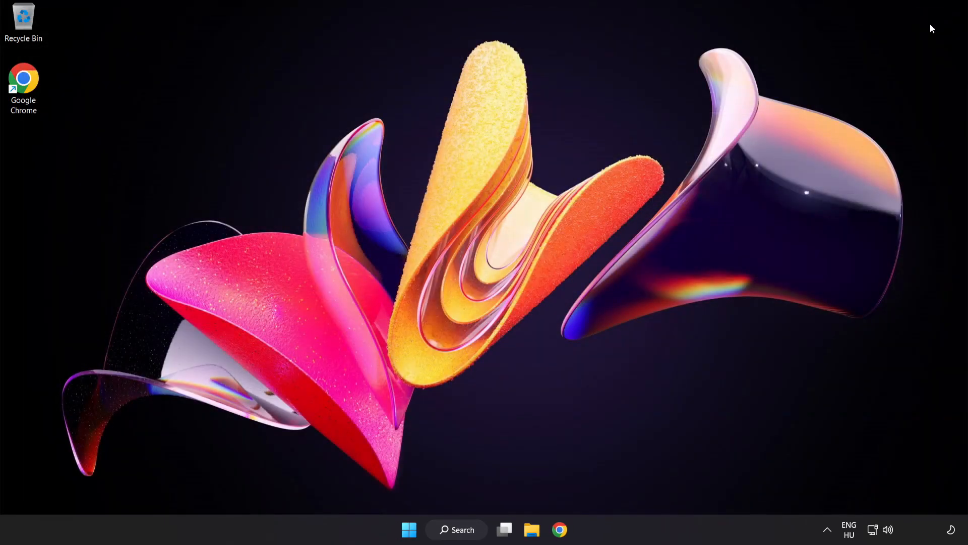
pyautogui.moveTo(473, 262)
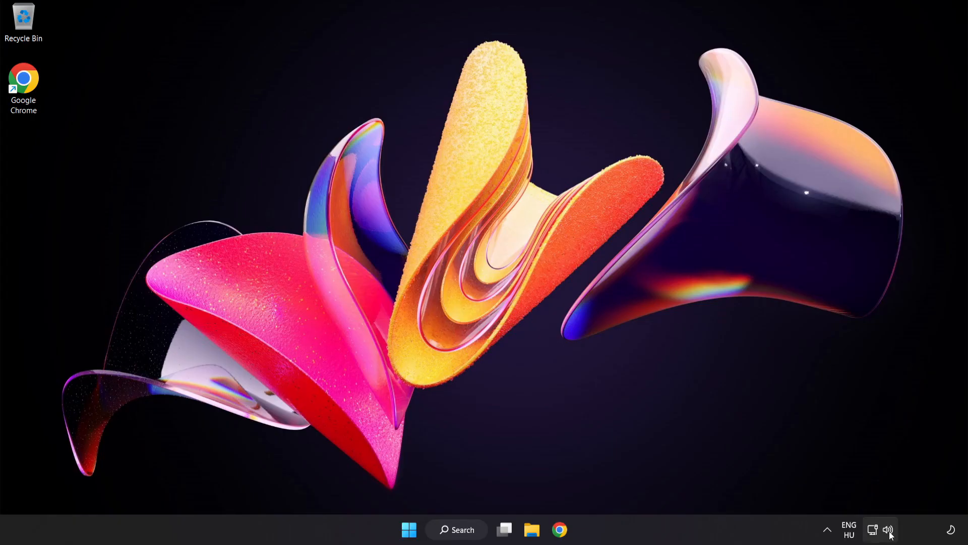
# Step: Open the Sound settings page, lower output volume to 63 and return it to 100
pyautogui.rightClick(890, 529)
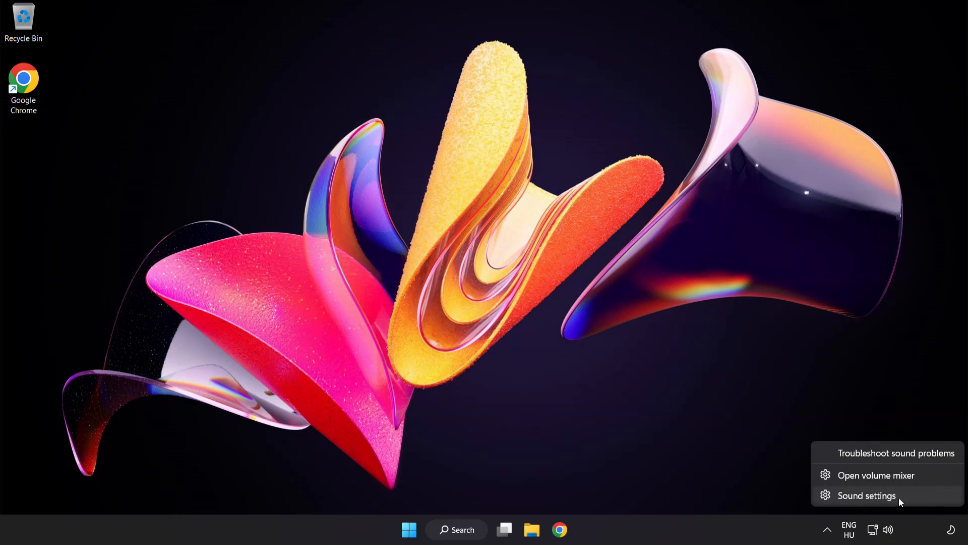
pyautogui.click(866, 495)
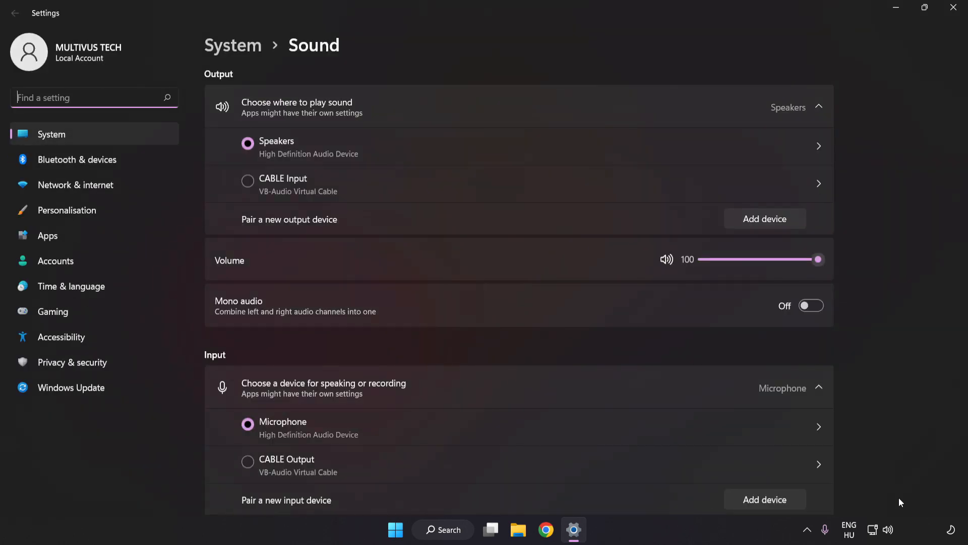
pyautogui.moveTo(279, 248)
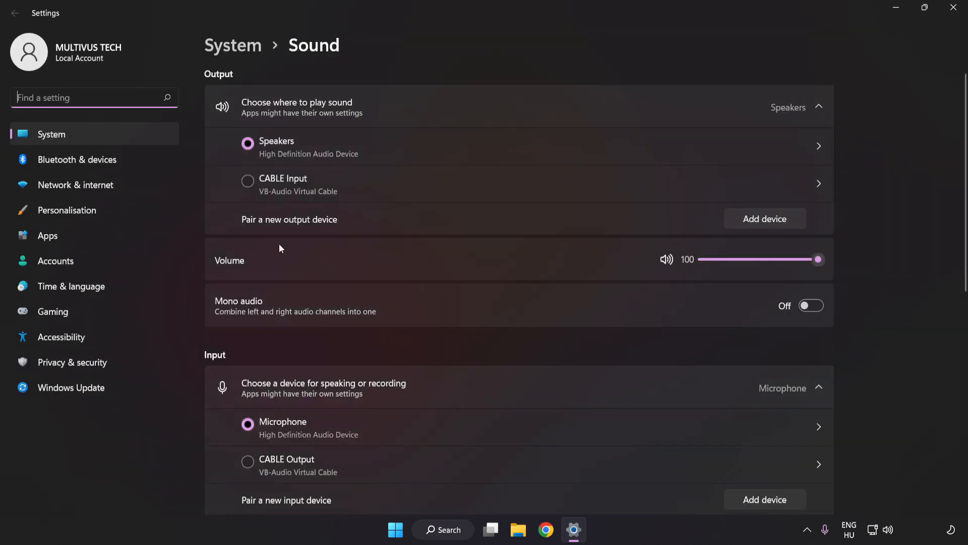
pyautogui.moveTo(820, 259); pyautogui.dragTo(777, 260)
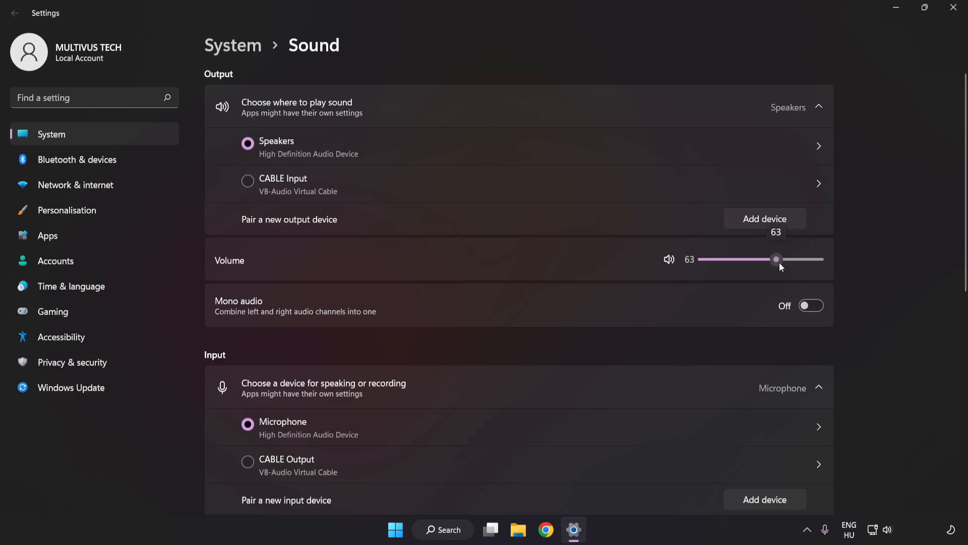
pyautogui.moveTo(777, 260); pyautogui.dragTo(818, 259)
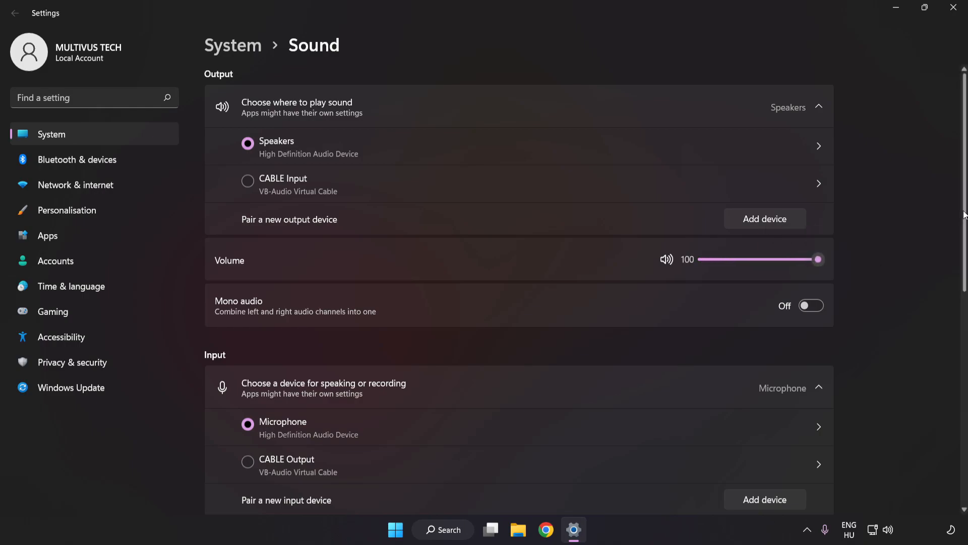
pyautogui.scroll(-3)
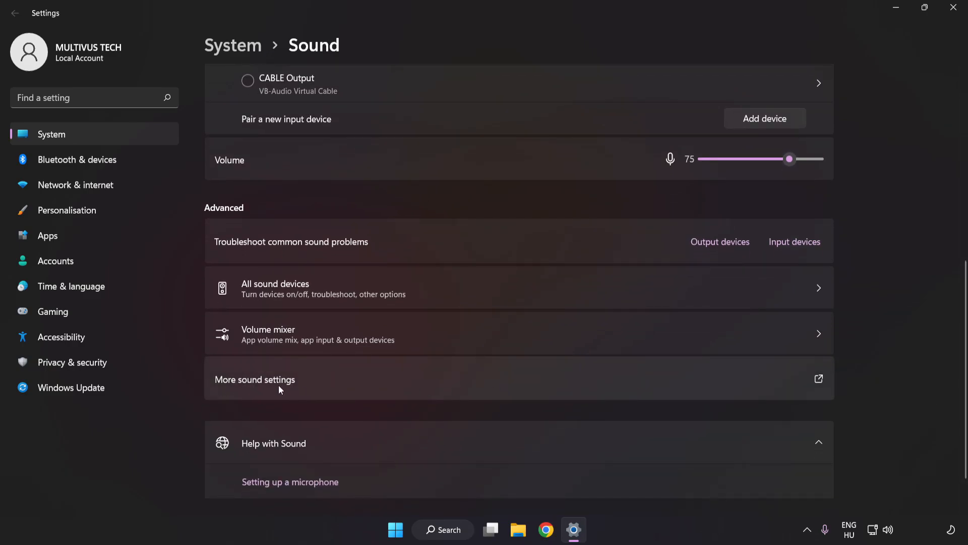
# Step: Disable the CABLE Input playback device in the classic Sound panel and select Speakers
pyautogui.click(254, 380)
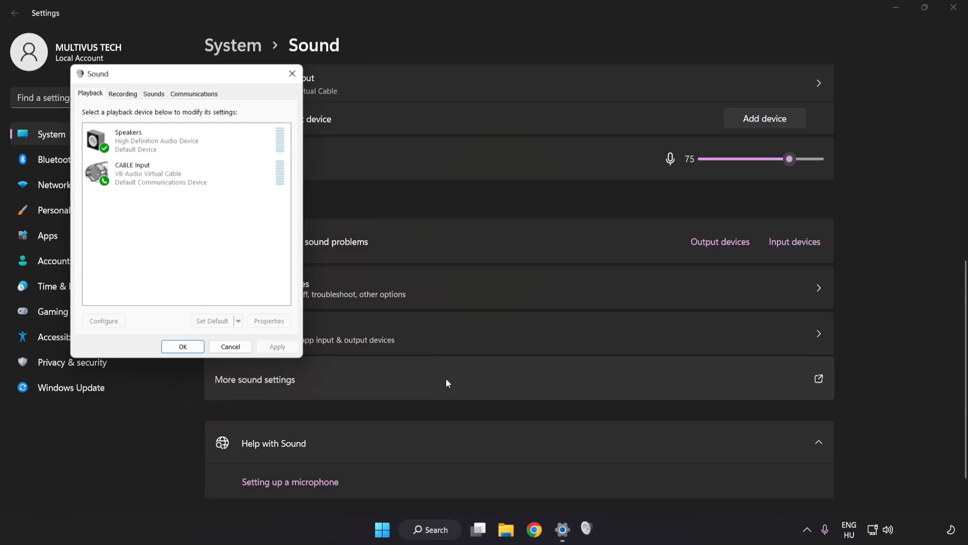
pyautogui.moveTo(185, 73); pyautogui.dragTo(438, 132)
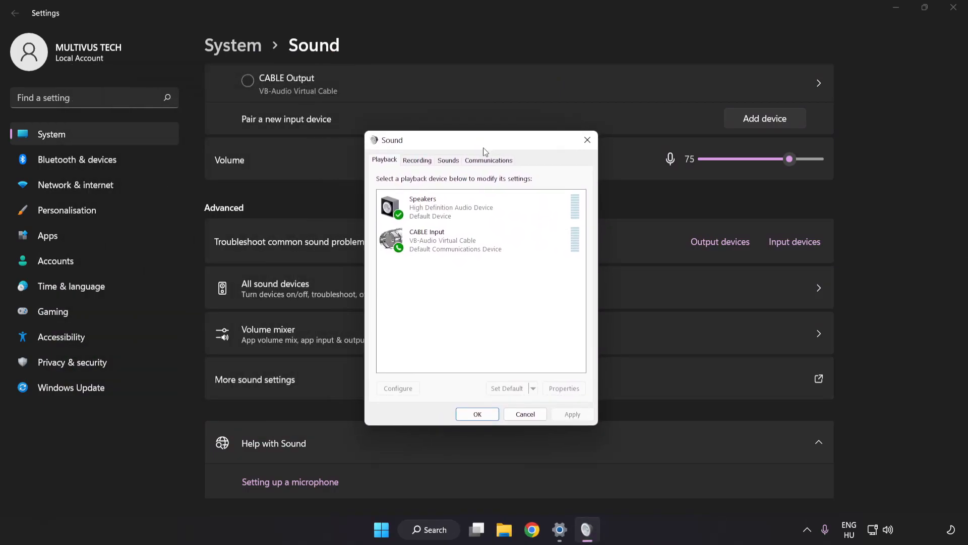
pyautogui.click(454, 241)
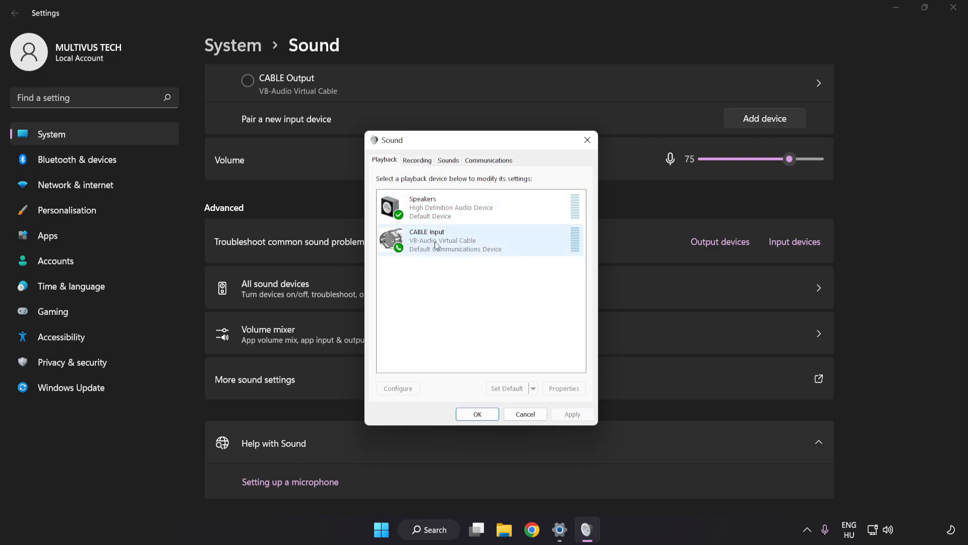
pyautogui.moveTo(473, 247)
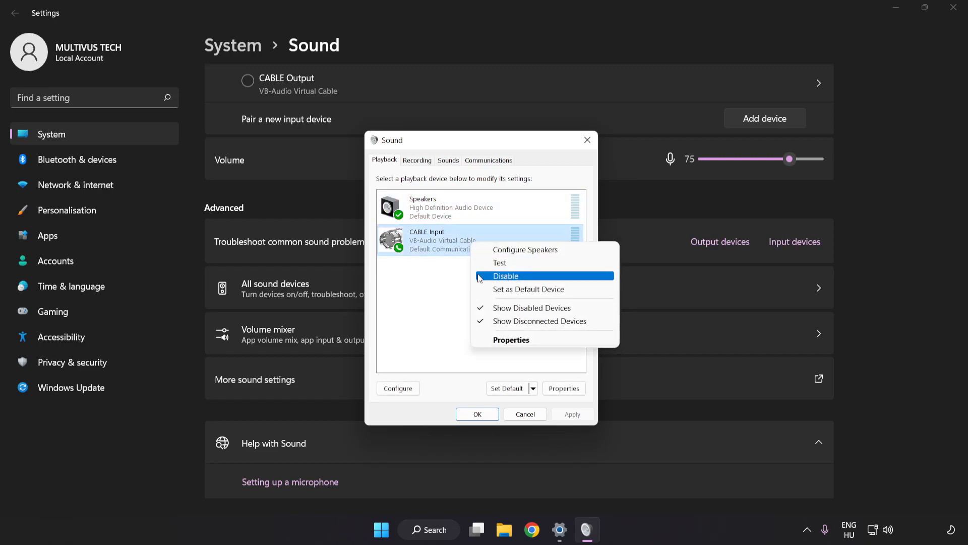
pyautogui.click(506, 275)
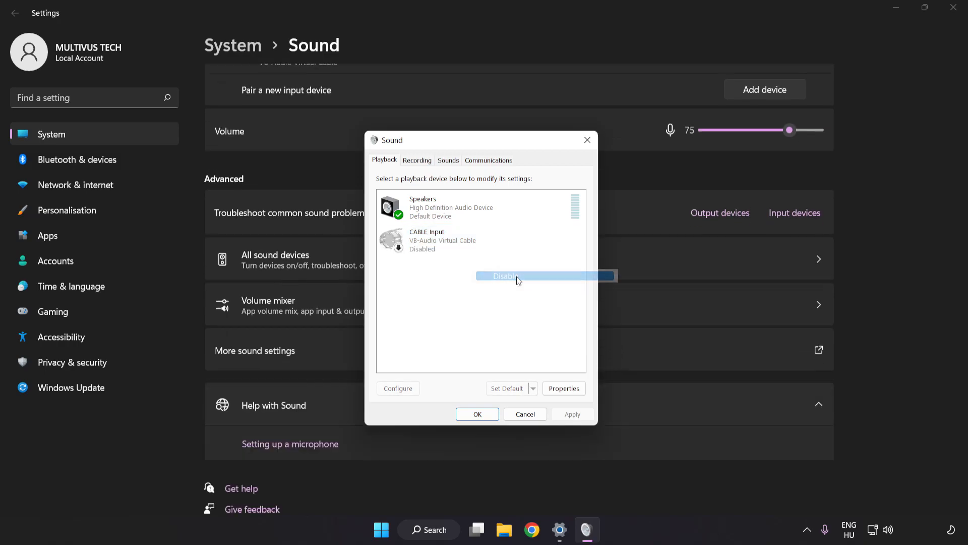
pyautogui.click(517, 280)
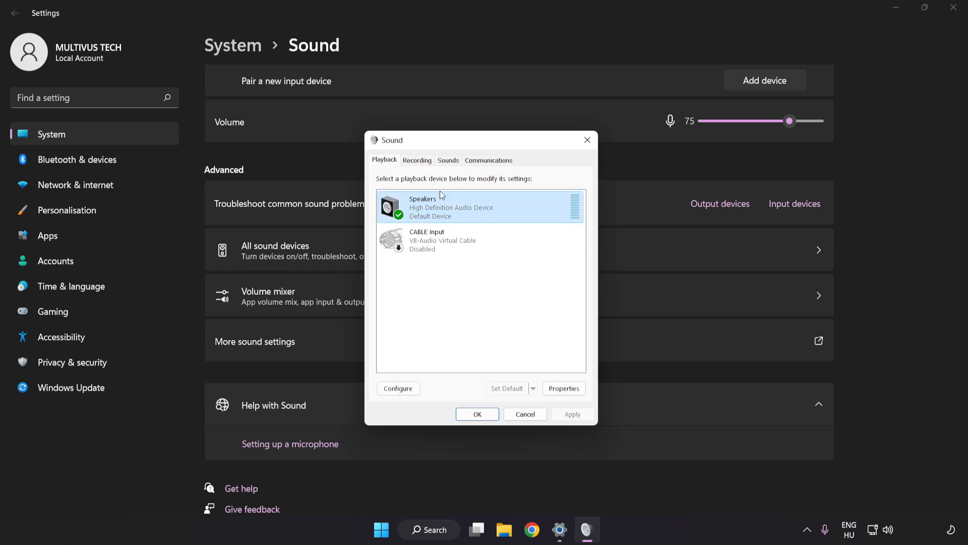
# Step: Run Configure Speakers for 7.1 Surround, keeping all optional and full-range speakers enabled
pyautogui.rightClick(482, 207)
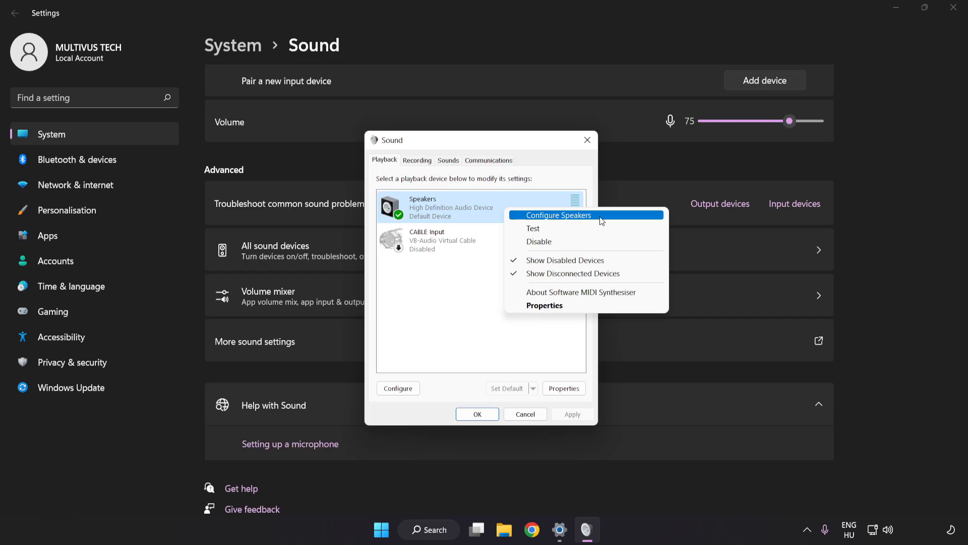
pyautogui.click(558, 215)
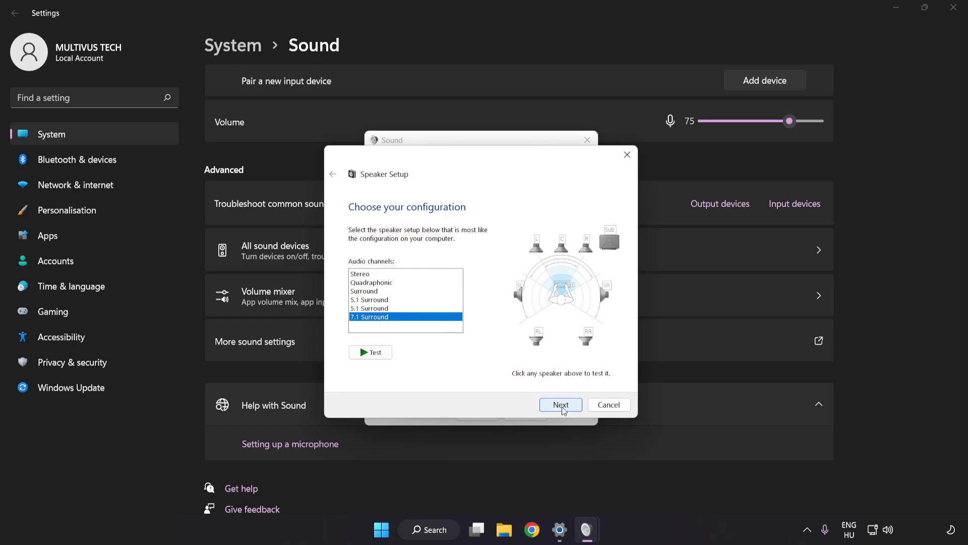
pyautogui.click(560, 405)
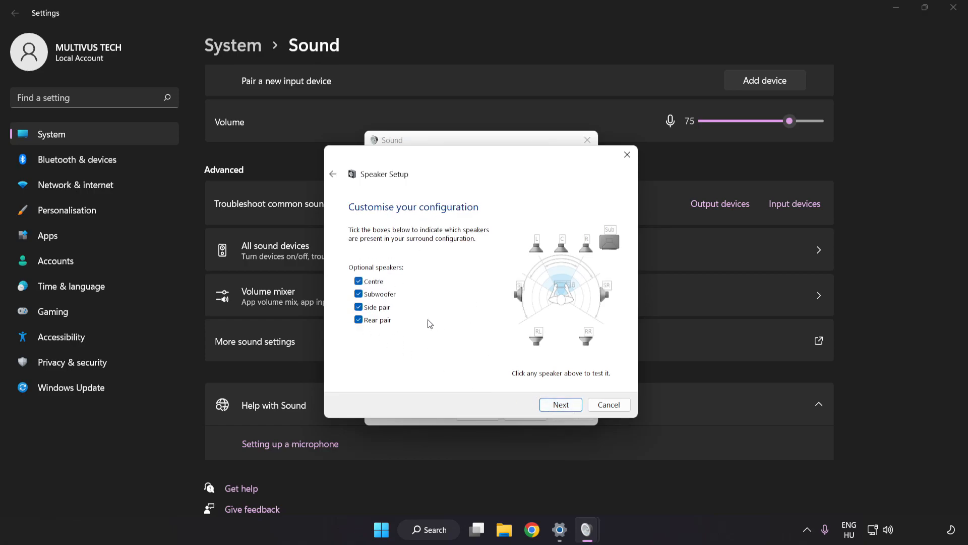
pyautogui.click(559, 404)
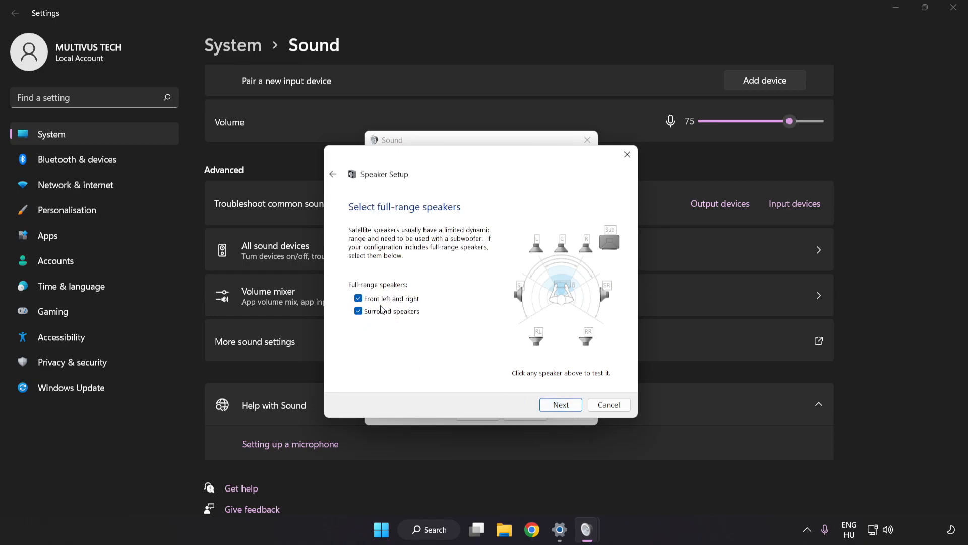
pyautogui.click(560, 404)
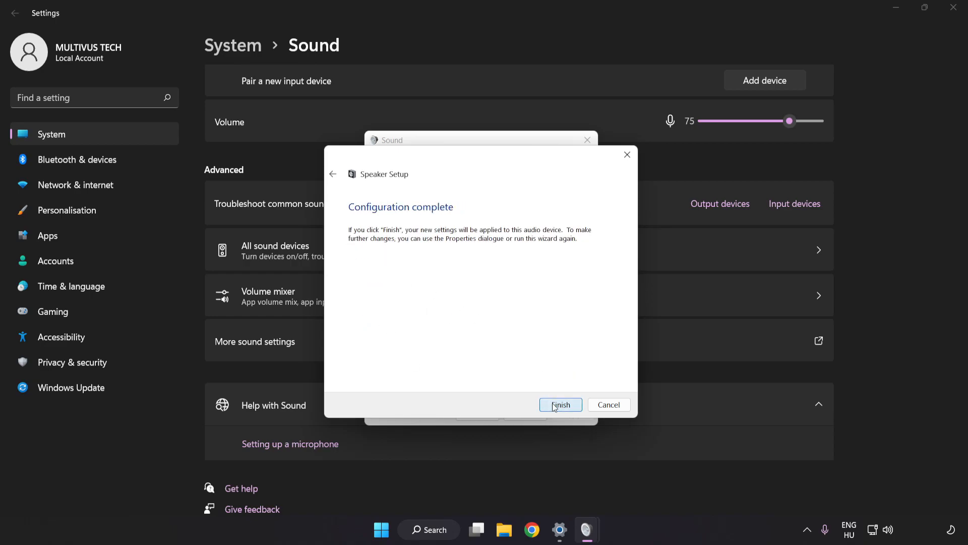
pyautogui.click(560, 405)
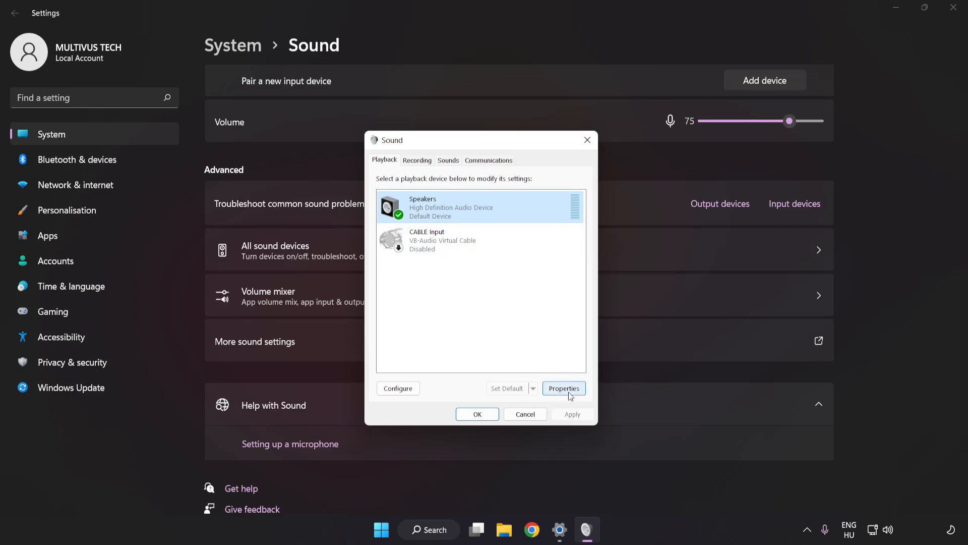
# Step: In Speakers Properties, tick Disable all enhancements on the Enhancements tab and apply
pyautogui.click(563, 388)
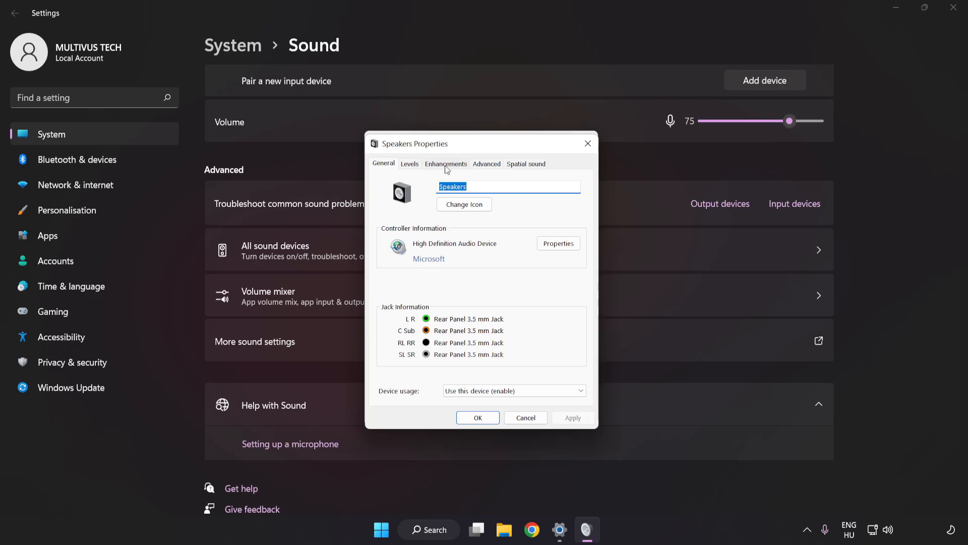
pyautogui.click(445, 163)
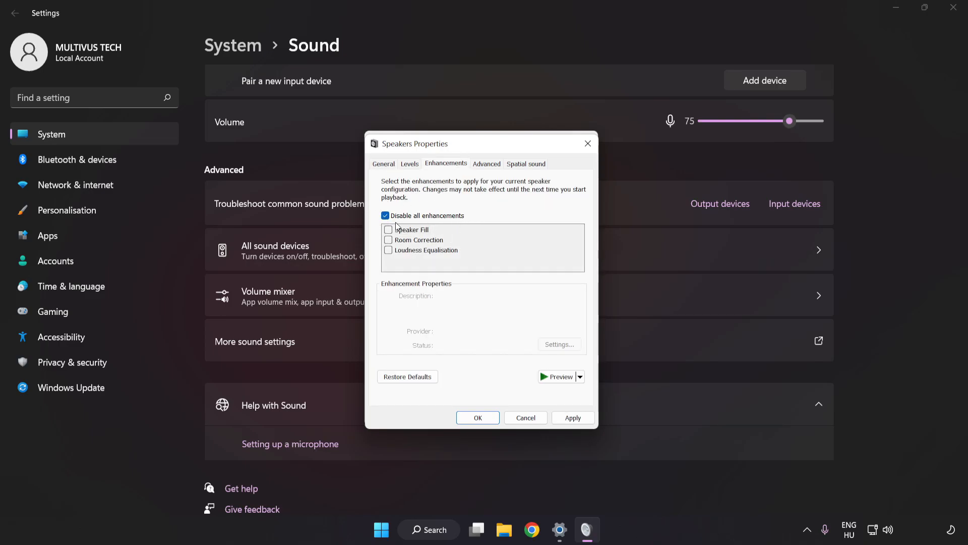
pyautogui.click(572, 417)
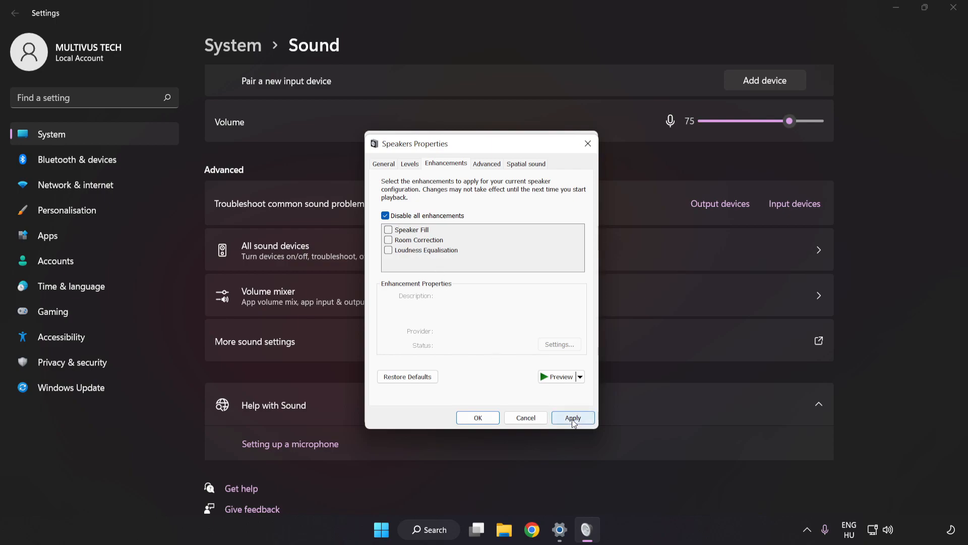
pyautogui.click(572, 417)
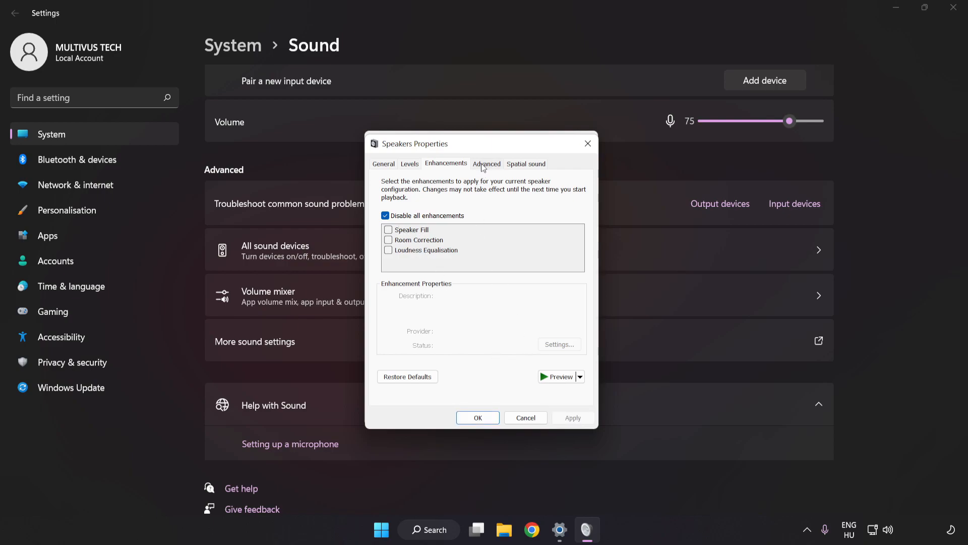
# Step: Set the Speakers default format to 16 bit, 48000 Hz (DVD Quality)
pyautogui.click(486, 163)
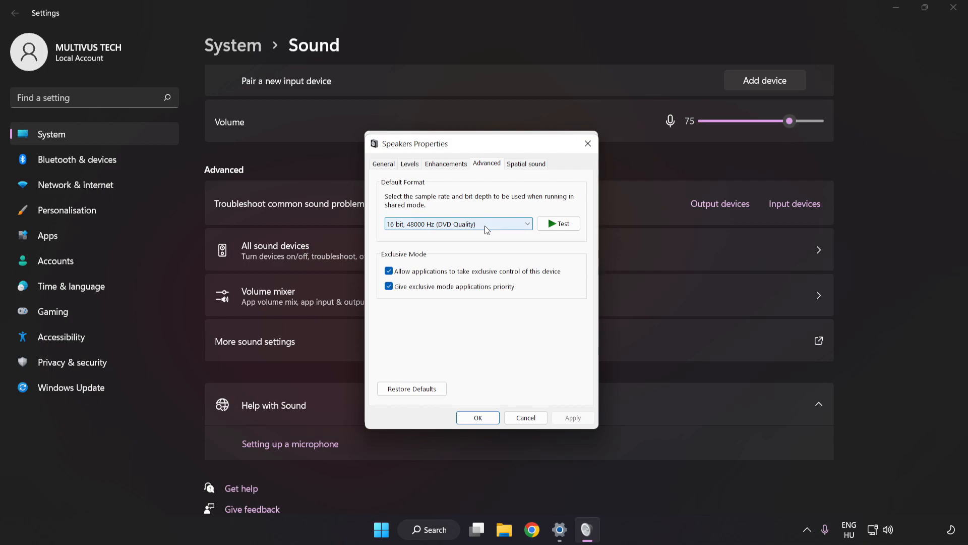
pyautogui.click(458, 224)
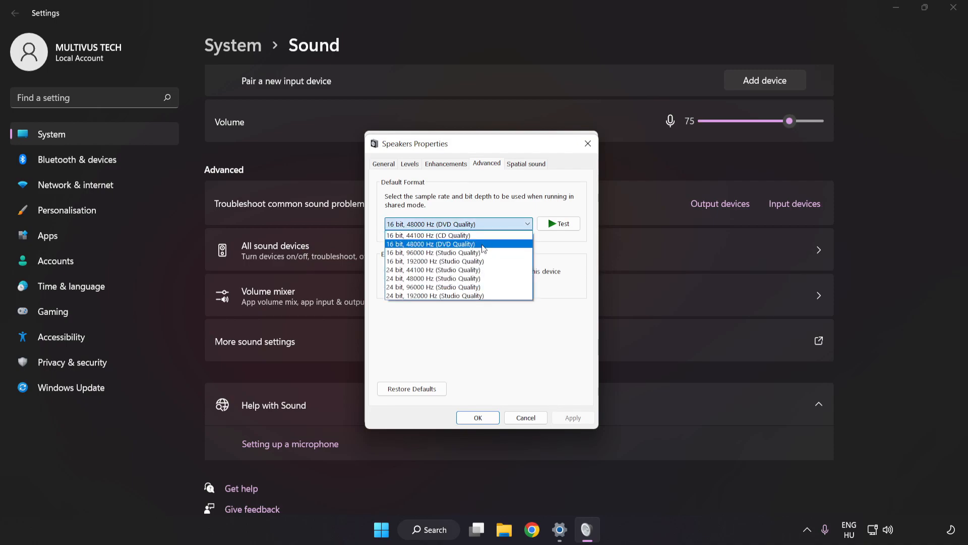
pyautogui.click(432, 243)
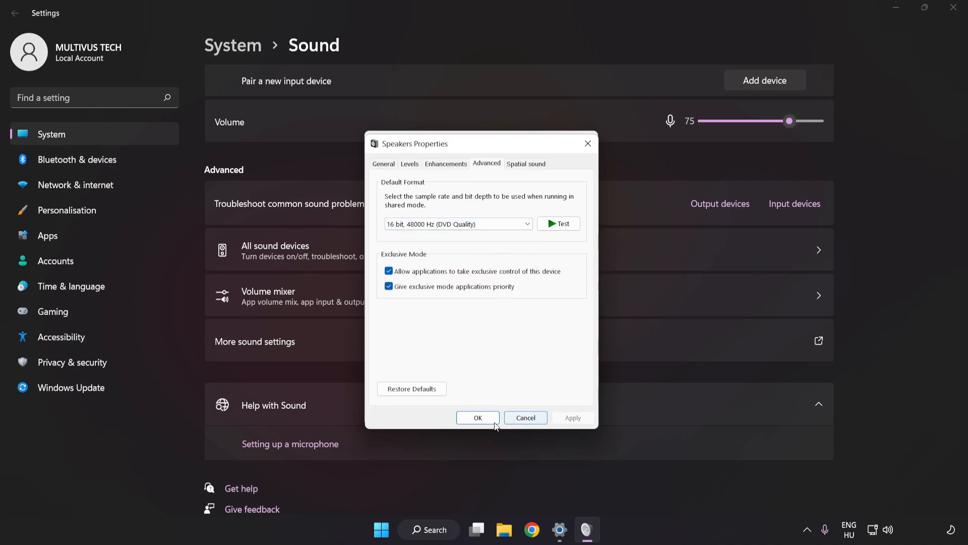
# Step: Confirm the properties and sound dialogs with OK, close Settings, and bring up Windows search
pyautogui.click(478, 418)
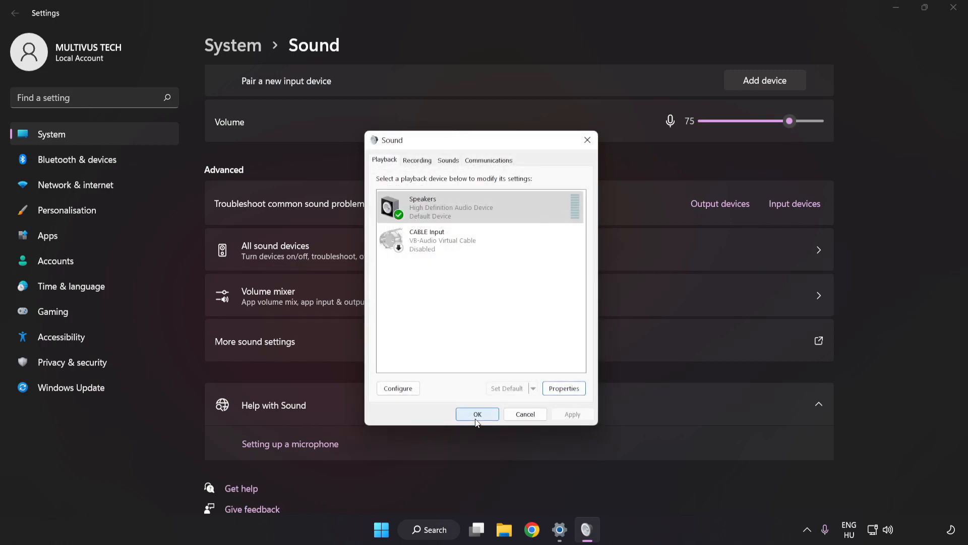
pyautogui.moveTo(476, 414)
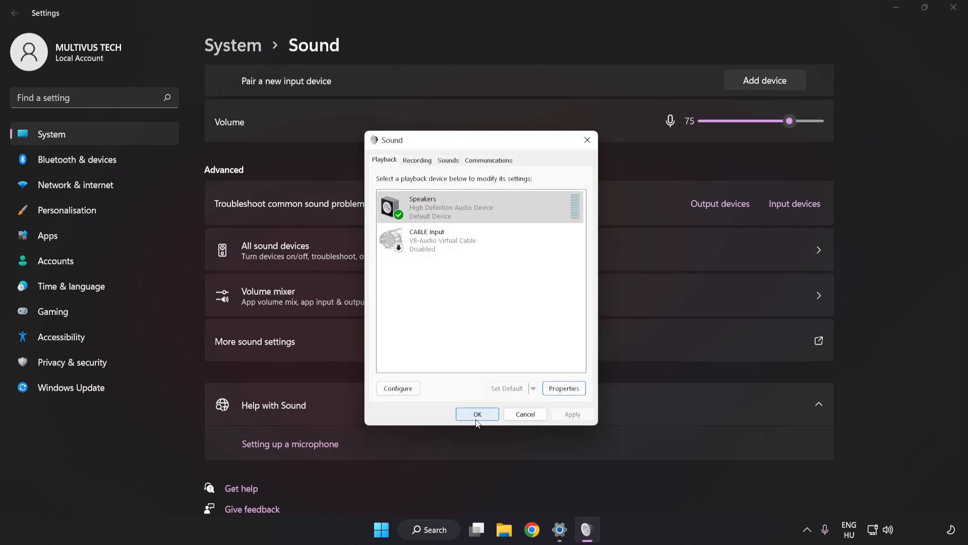
pyautogui.click(477, 414)
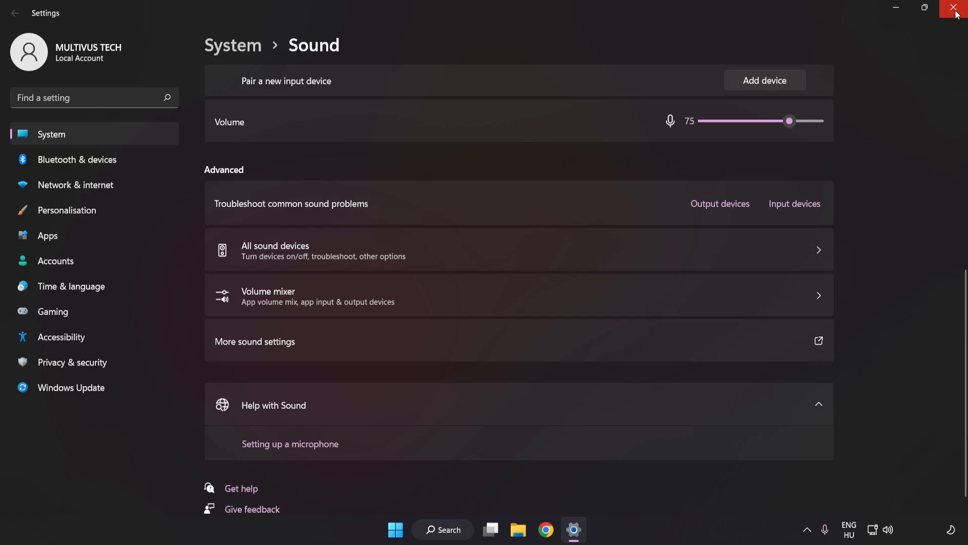
pyautogui.click(957, 8)
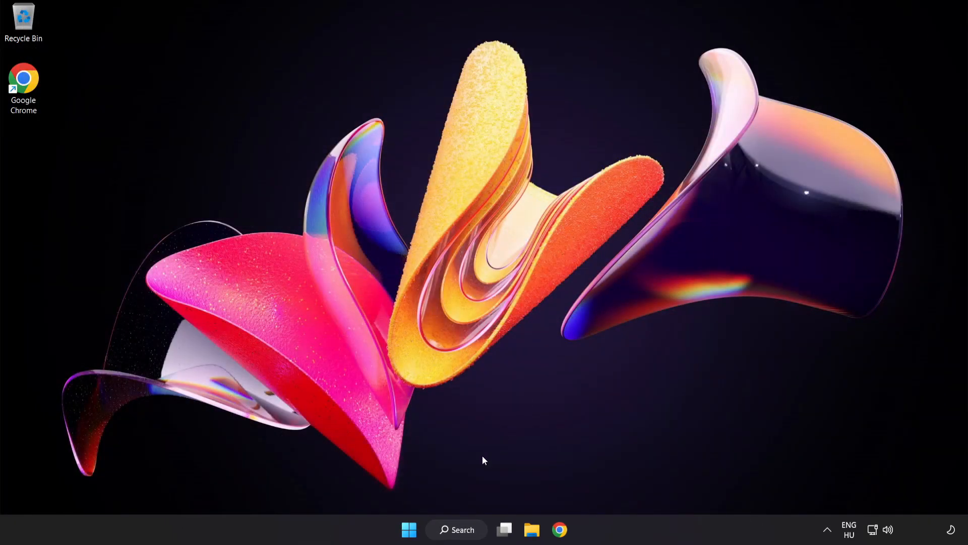
pyautogui.click(408, 530)
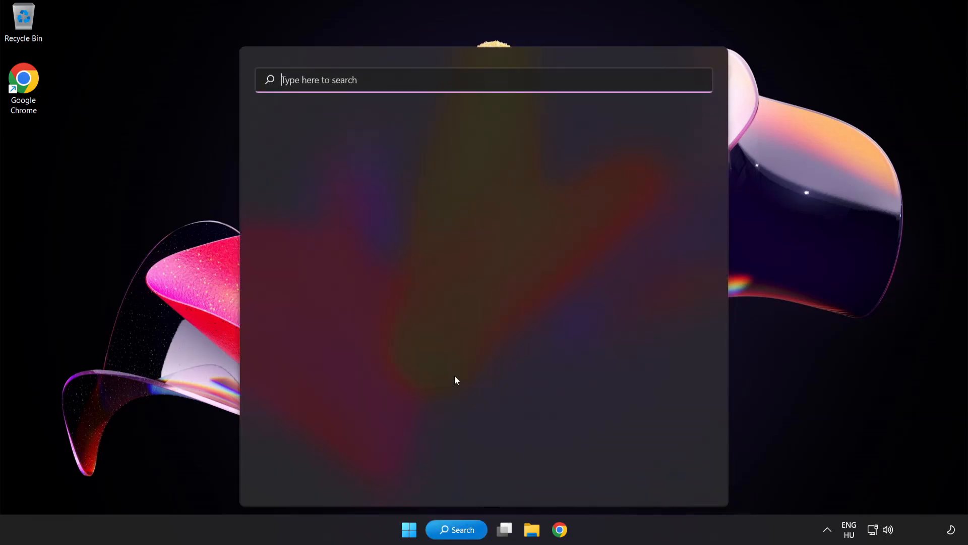
# Step: Search for 'device manager' and open Device Manager
pyautogui.write('device Manager')
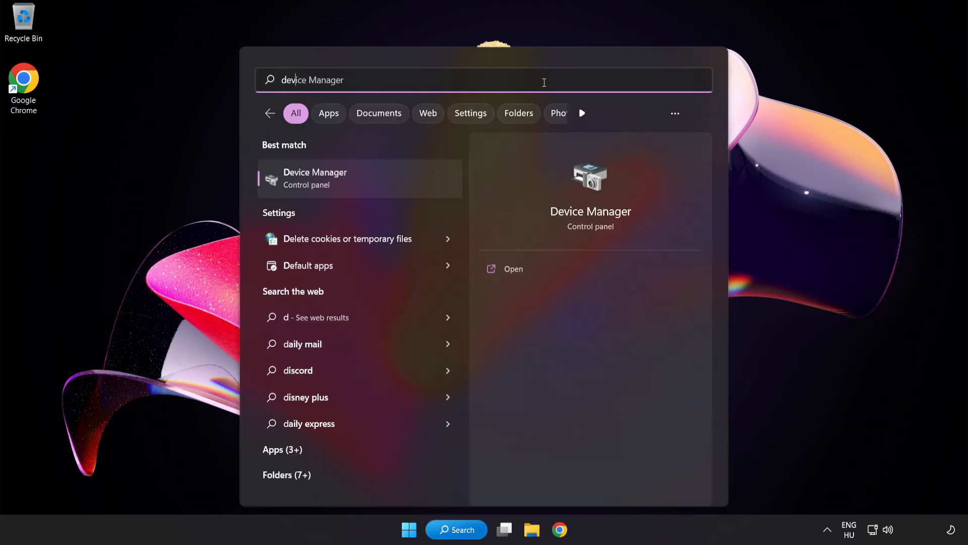
pyautogui.write('device manager')
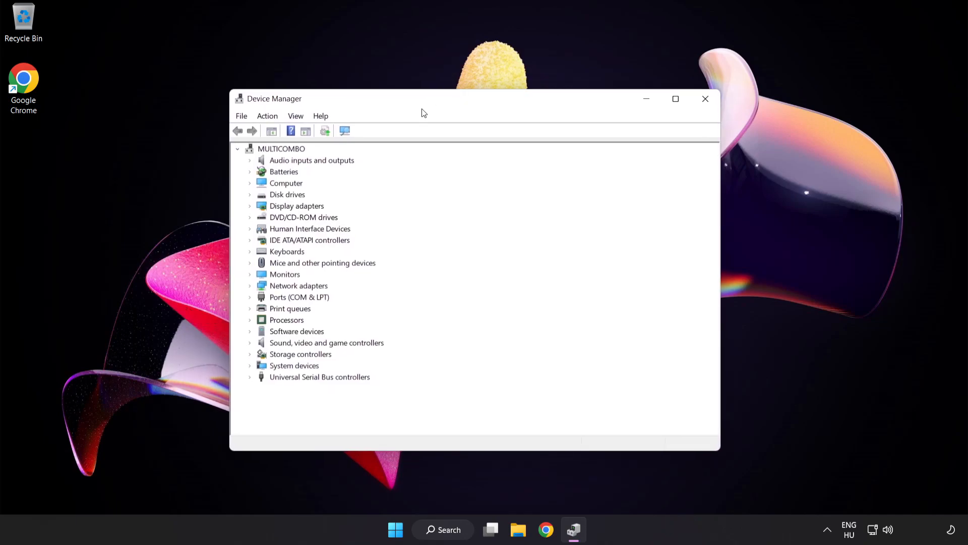
# Step: Expand Sound, video and game controllers and choose Update driver for High Definition Audio Device
pyautogui.click(326, 342)
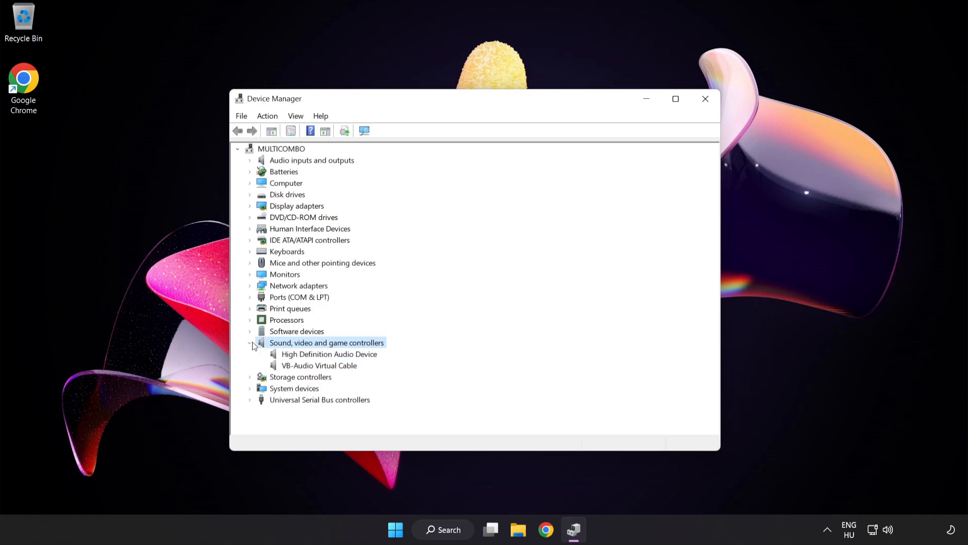
pyautogui.click(330, 354)
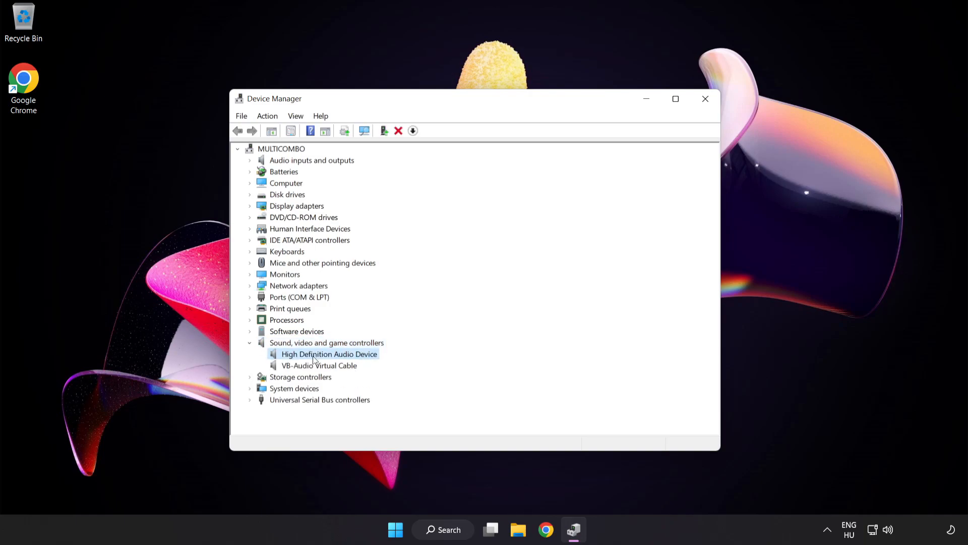
pyautogui.moveTo(338, 358)
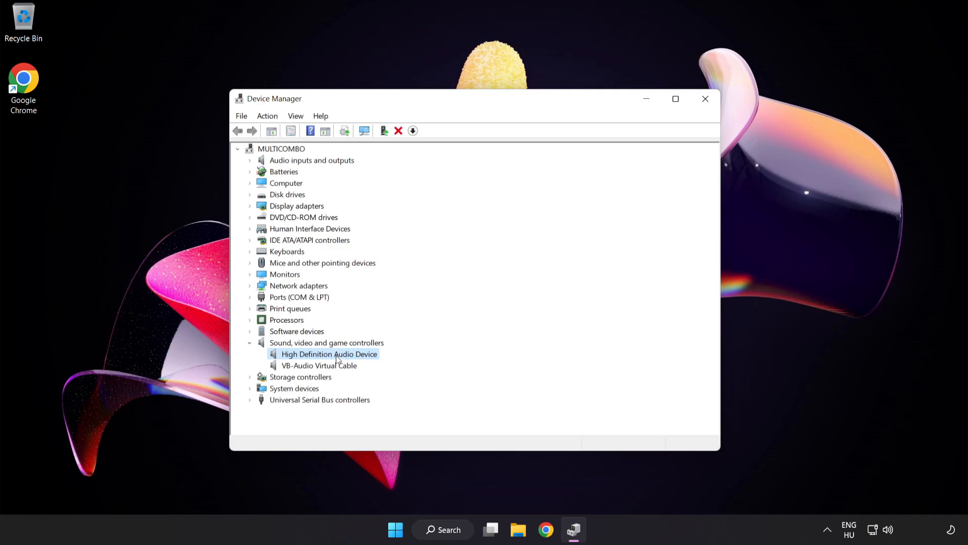
pyautogui.rightClick(328, 353)
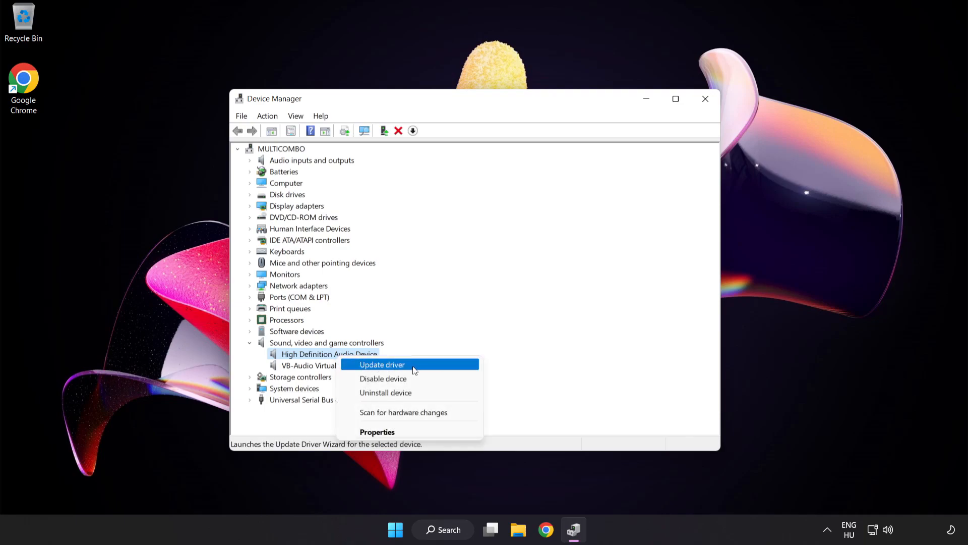
pyautogui.click(382, 364)
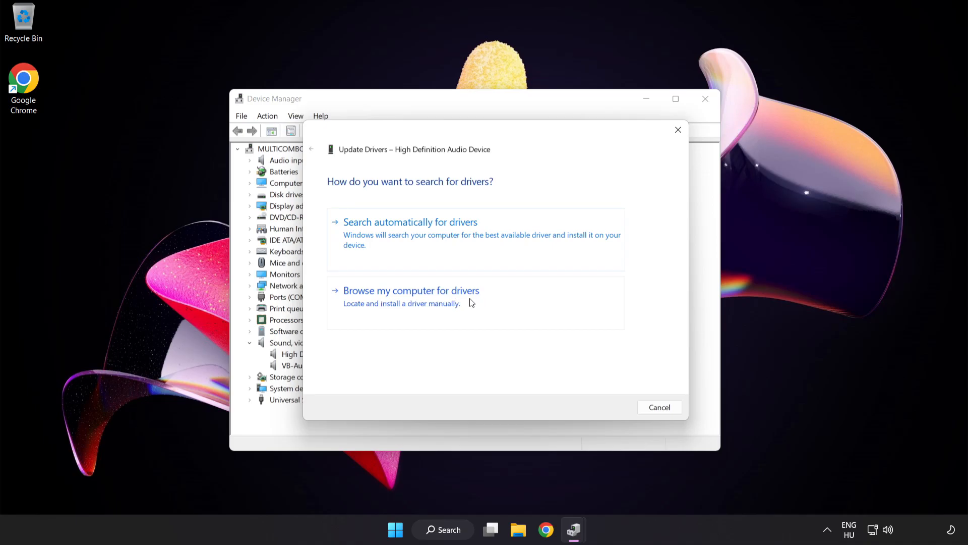
# Step: Reinstall the High Definition Audio Device driver from the computer's driver list, then close Device Manager
pyautogui.click(411, 290)
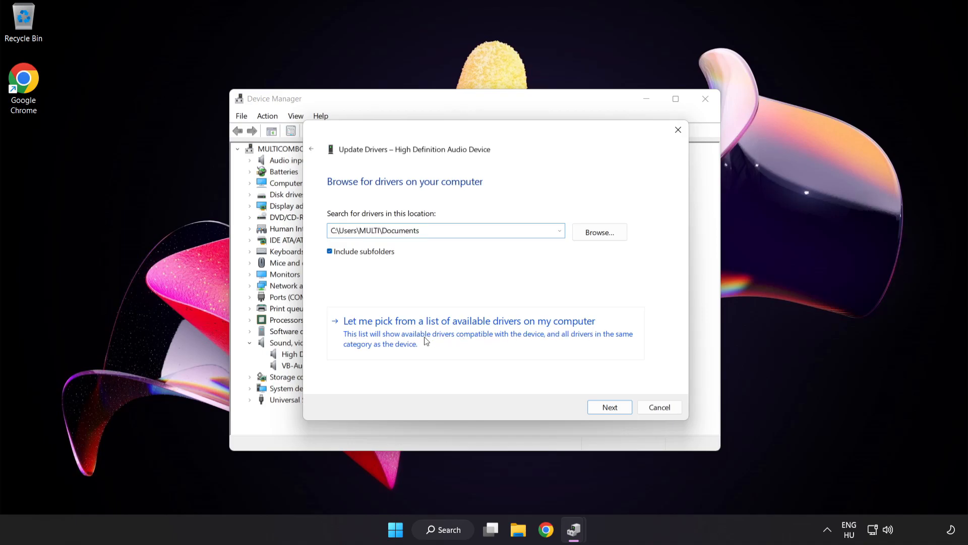
pyautogui.click(468, 321)
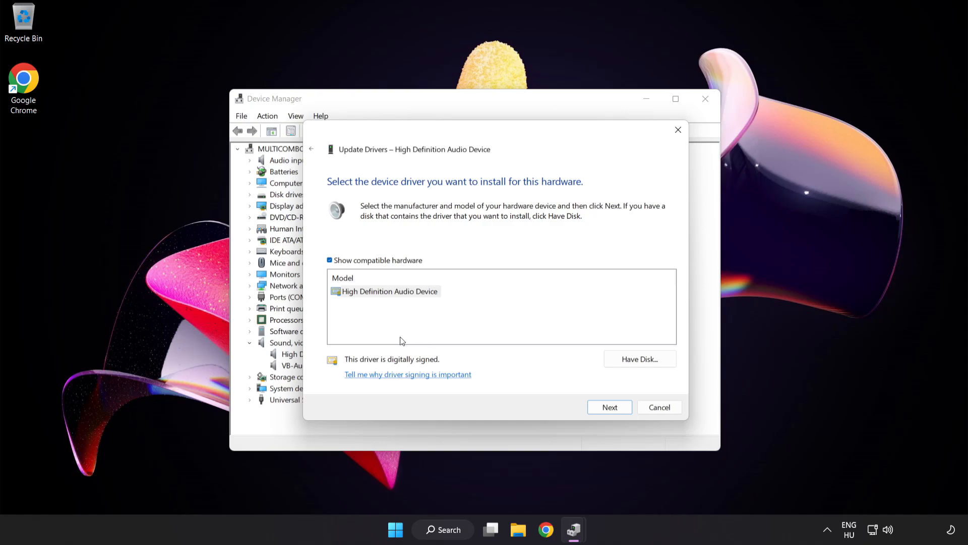
pyautogui.click(384, 291)
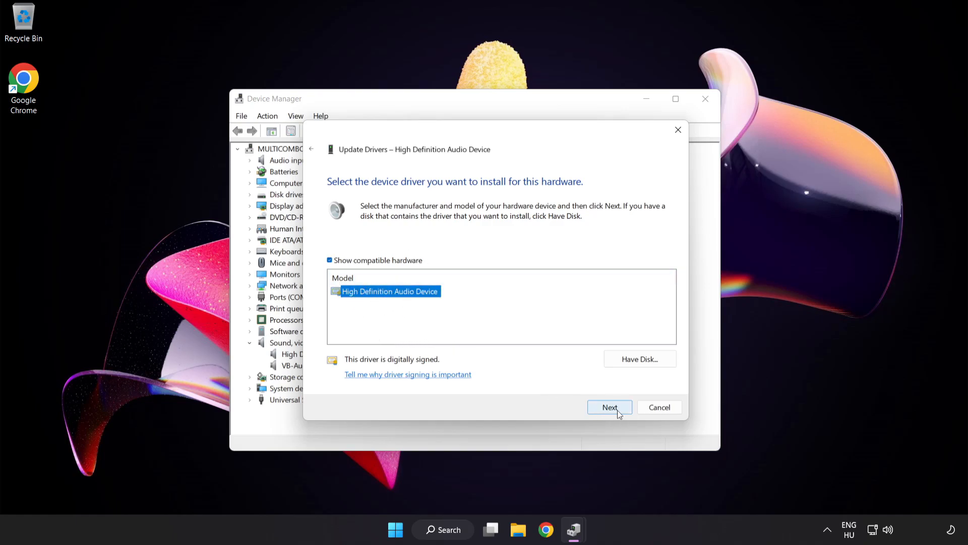
pyautogui.click(609, 407)
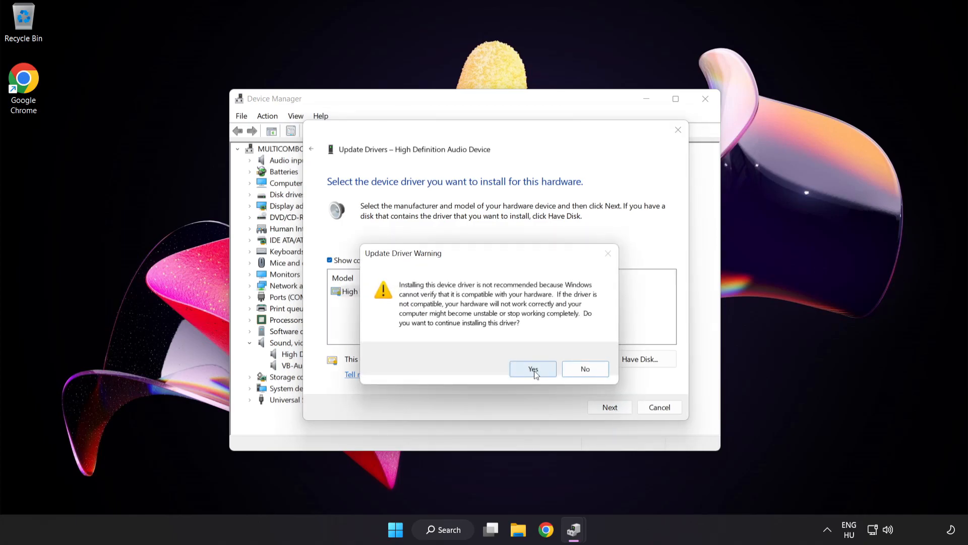
pyautogui.click(533, 368)
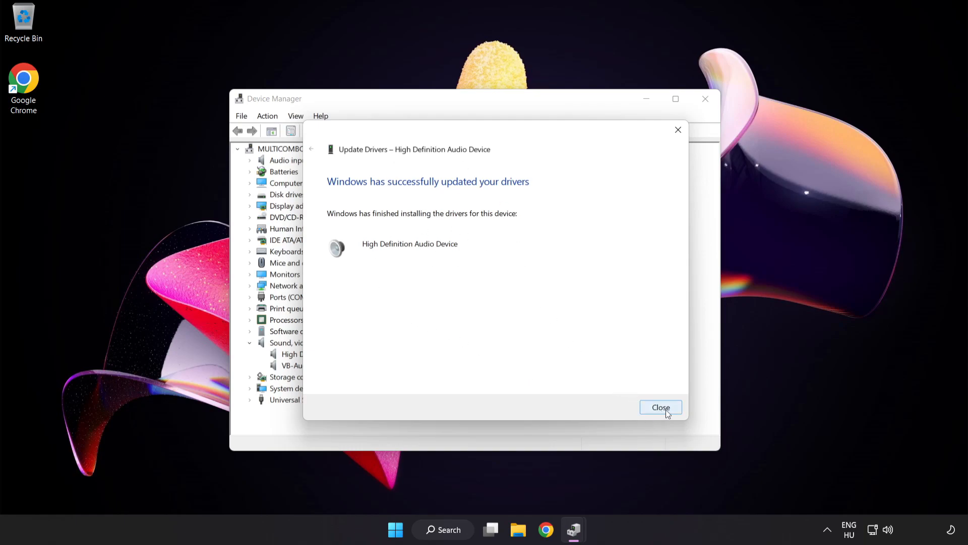
pyautogui.click(661, 407)
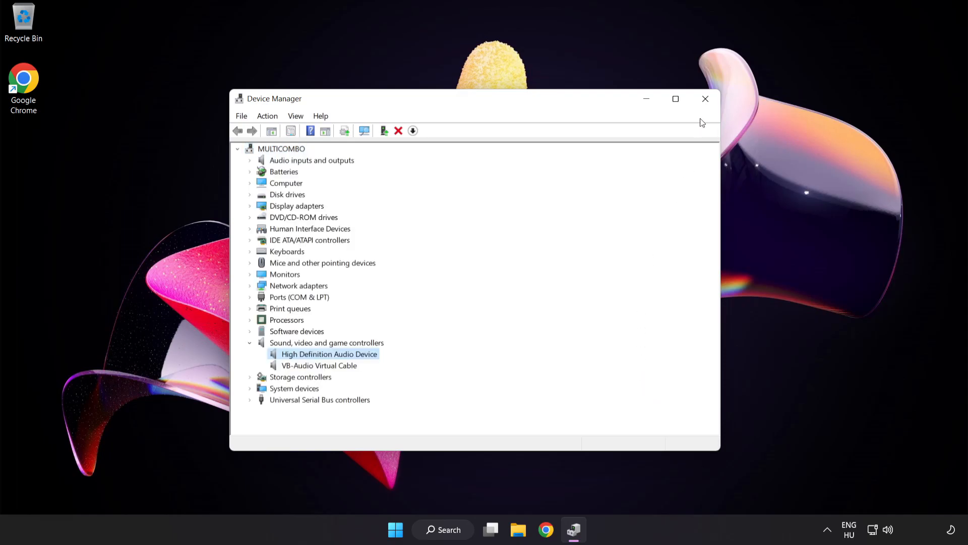
pyautogui.click(705, 98)
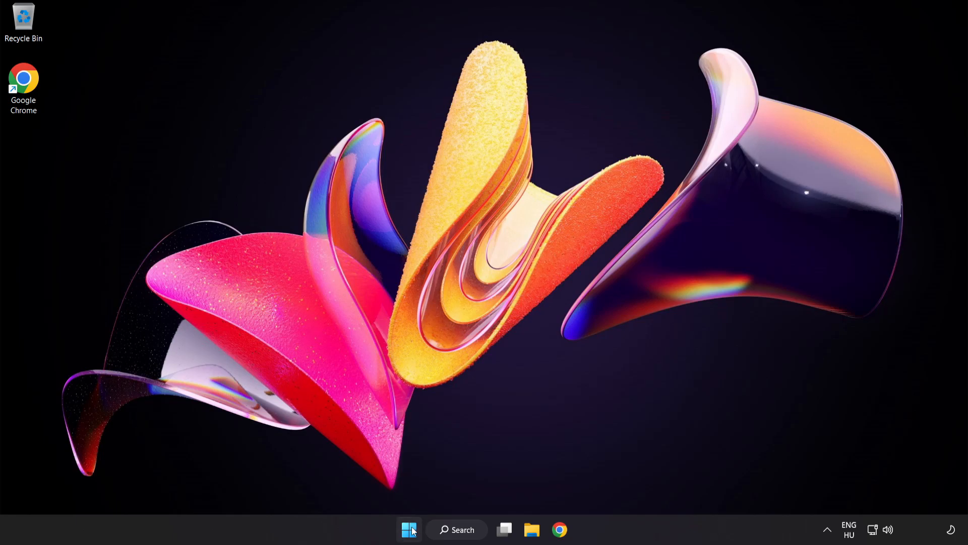
# Step: Launch Troubleshoot sound problems from the speaker icon's shortcut menu
pyautogui.click(408, 529)
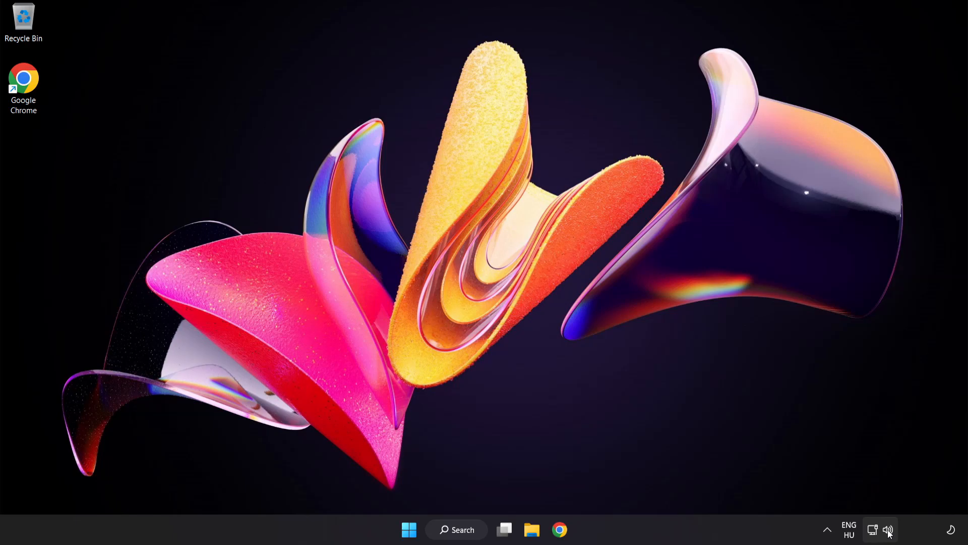
pyautogui.rightClick(888, 529)
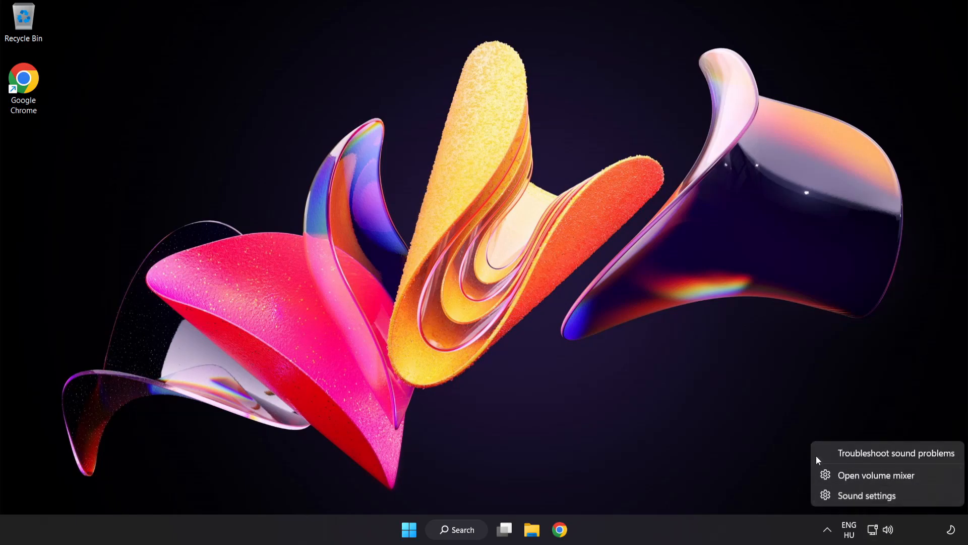
pyautogui.click(894, 453)
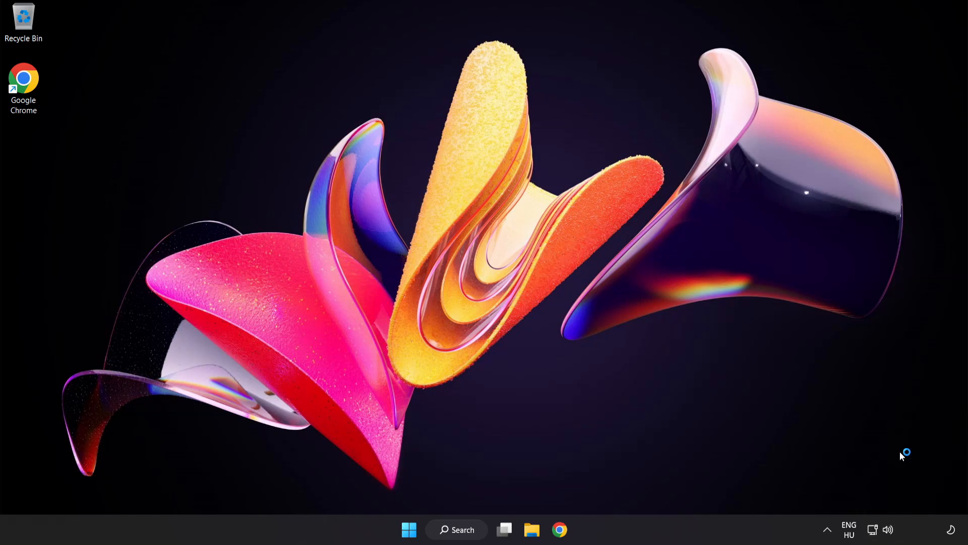